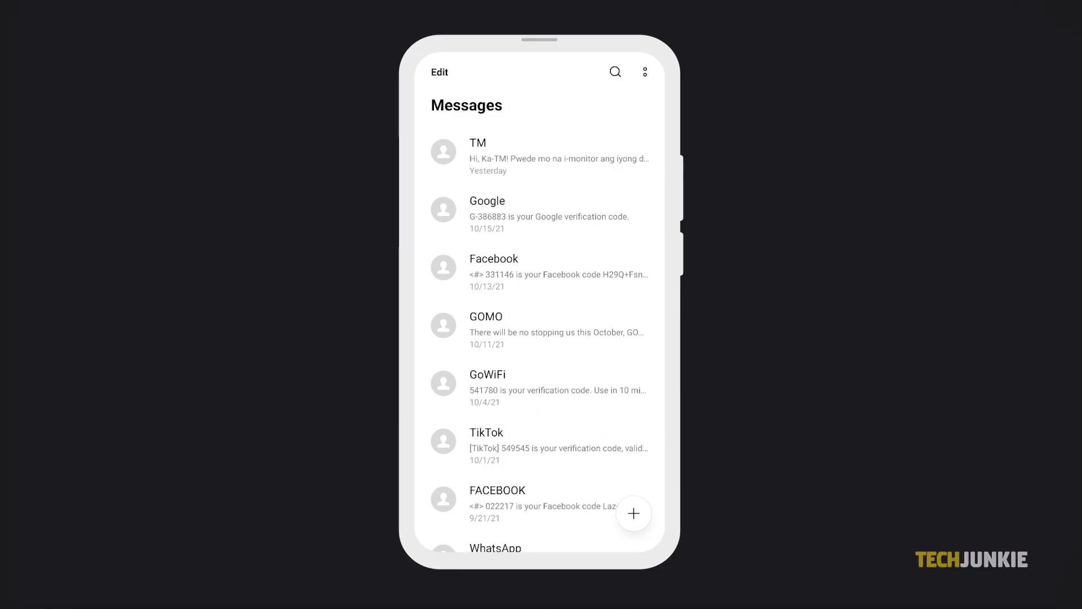
pyautogui.moveTo(927, 569)
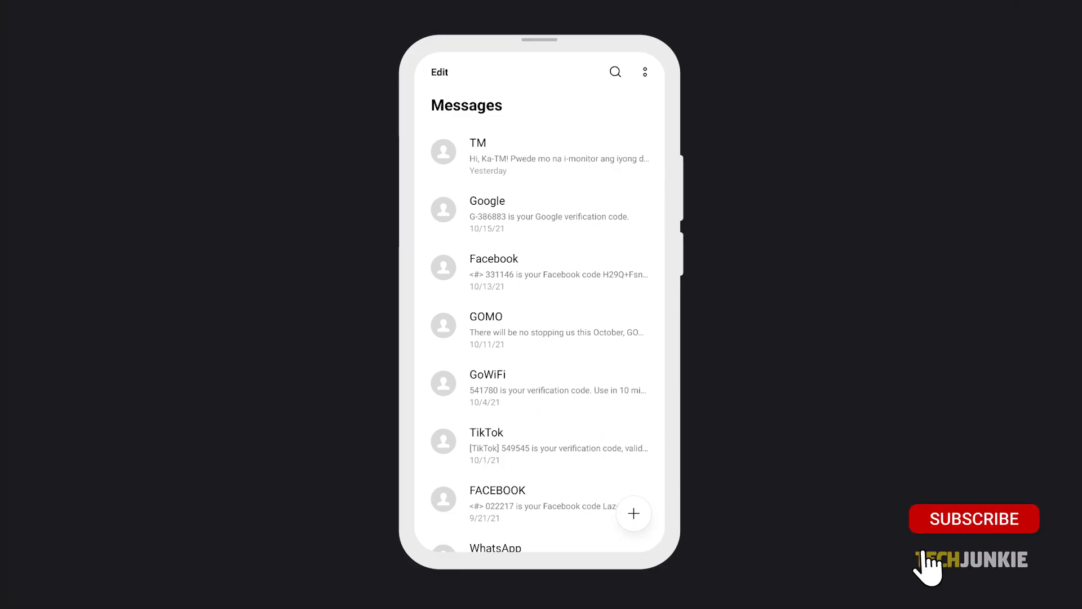
# Step: Reach the Block & filter screen from the Messages overflow menu, showing no blocked messages
pyautogui.click(974, 519)
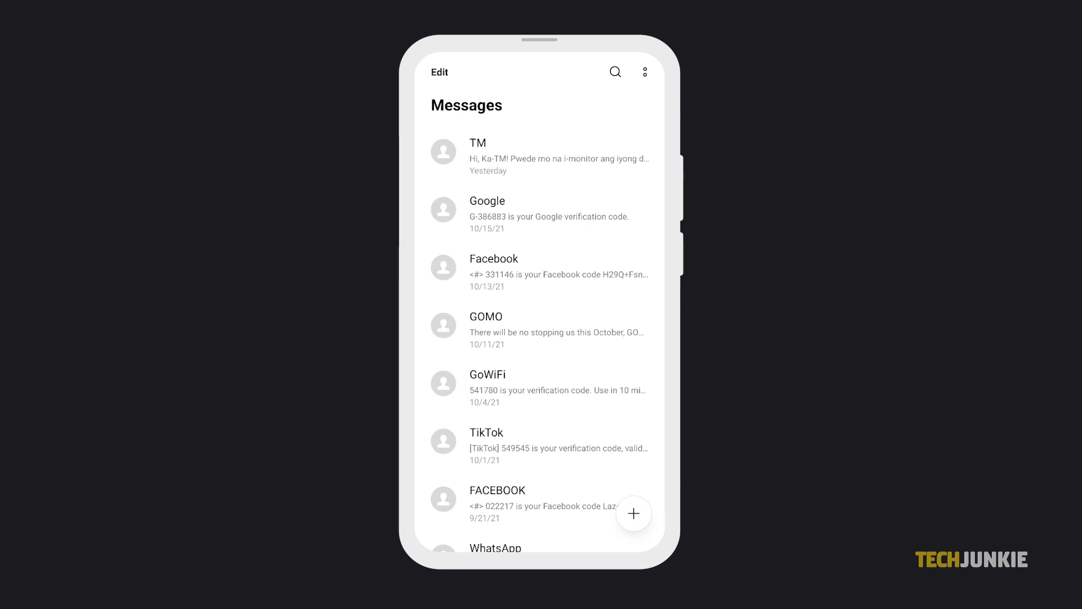
pyautogui.click(643, 73)
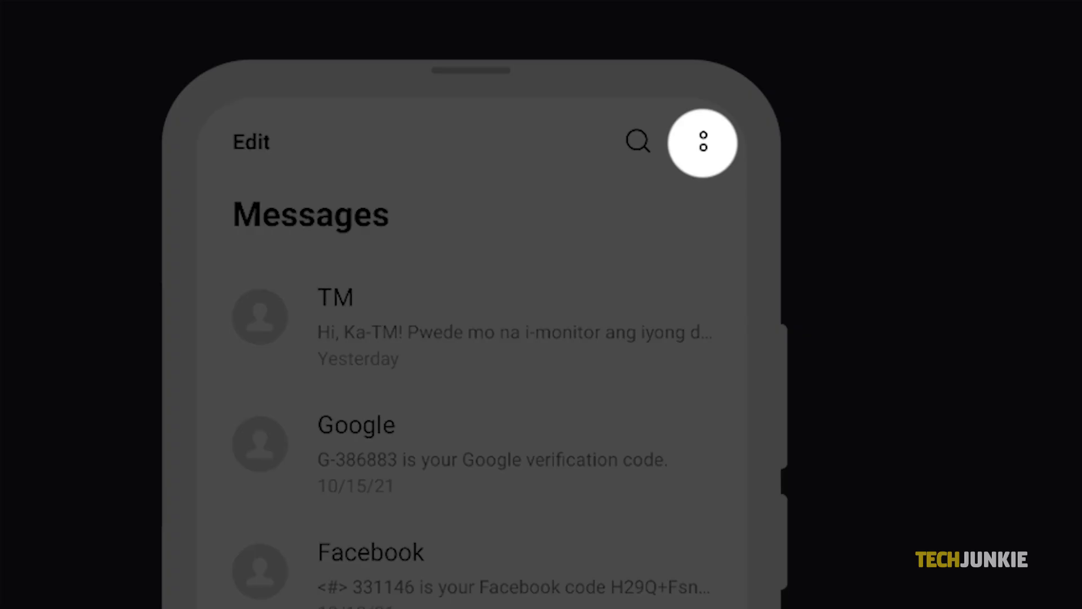
pyautogui.click(702, 143)
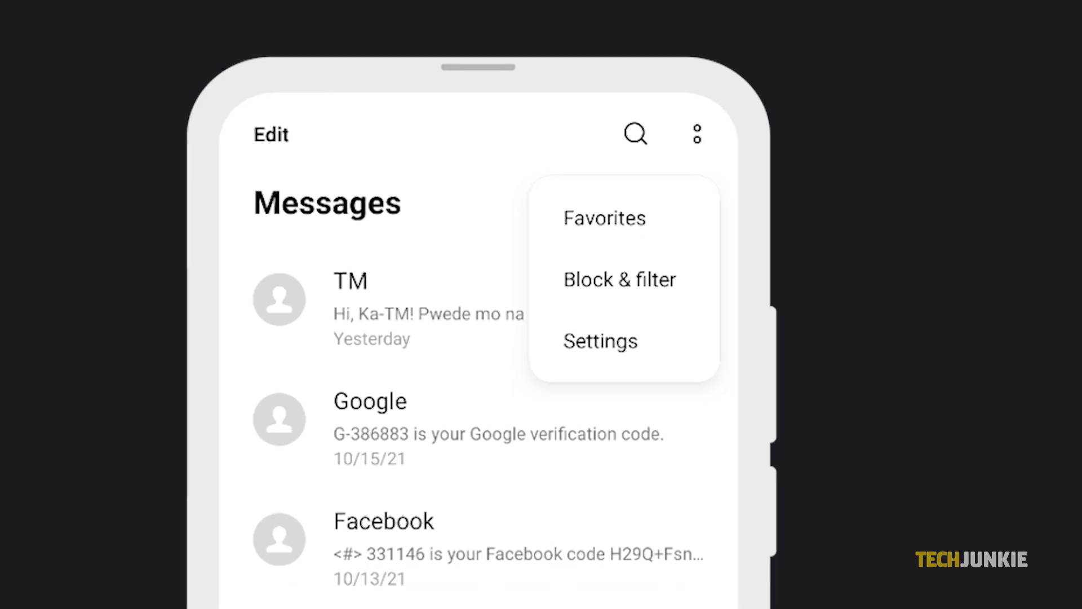
pyautogui.click(619, 280)
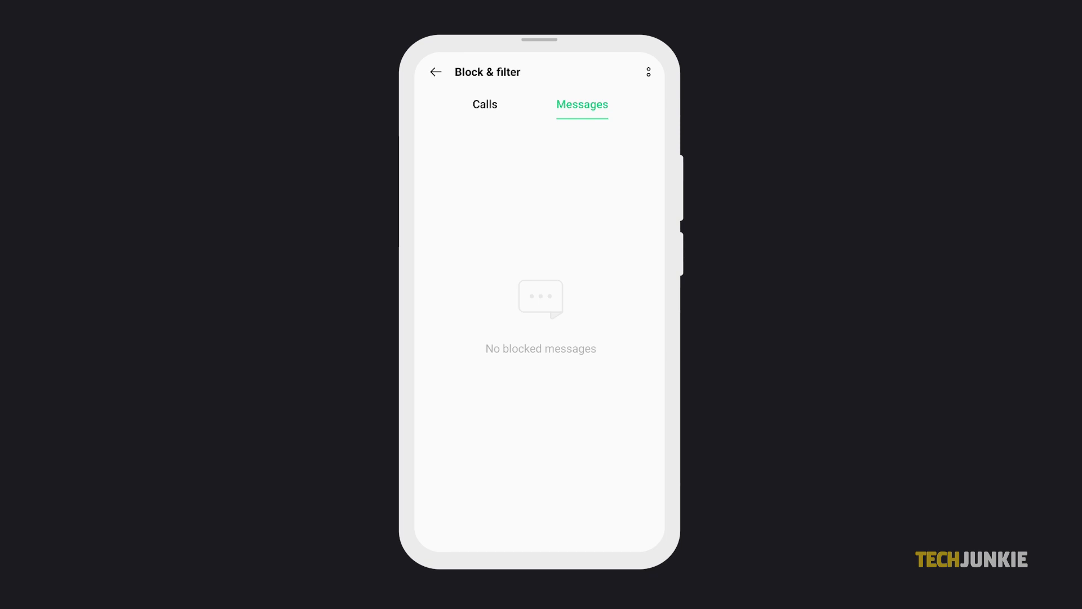
# Step: Switch to the phone app's call log and go to its Block & filter settings
pyautogui.click(647, 71)
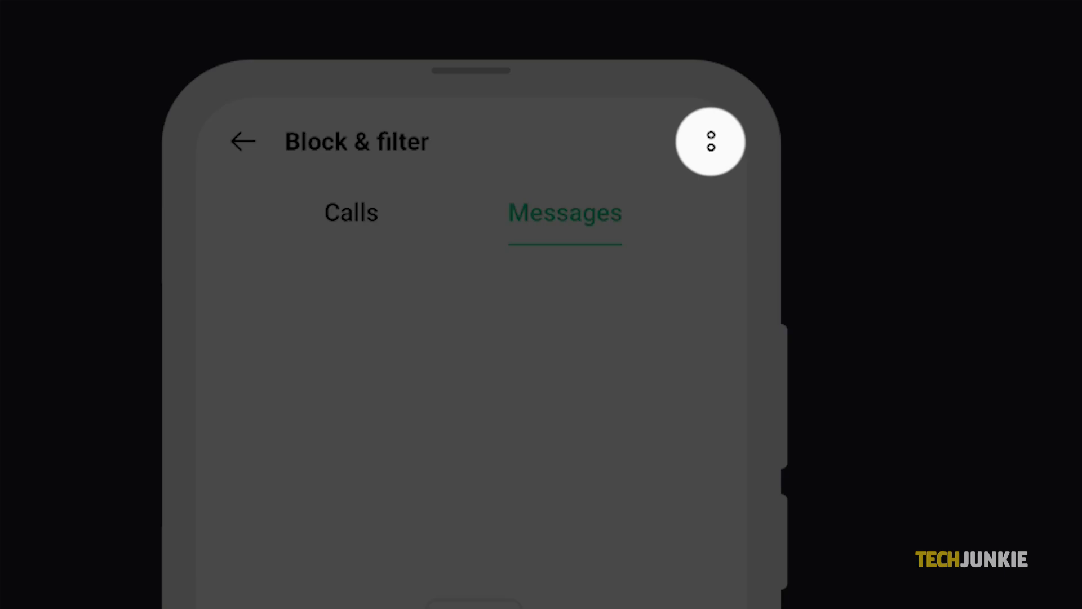
pyautogui.click(711, 142)
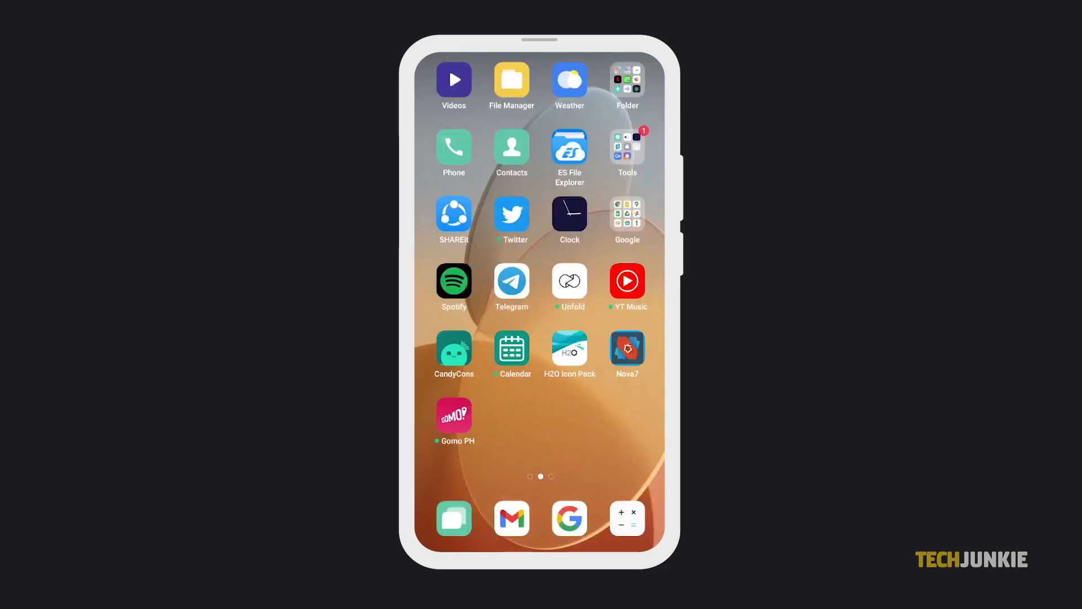
pyautogui.click(453, 147)
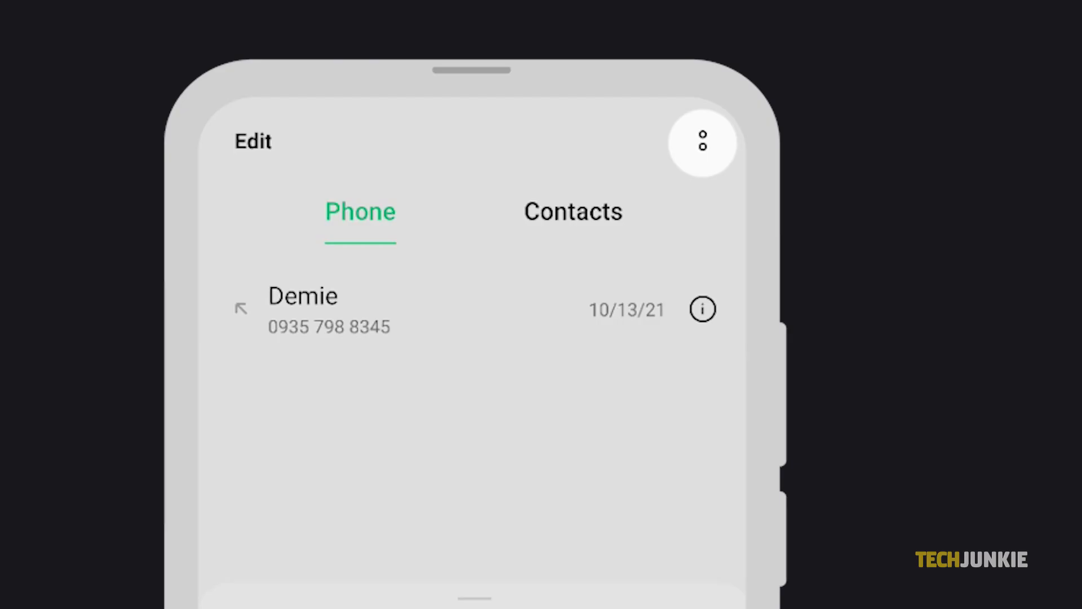
pyautogui.click(703, 142)
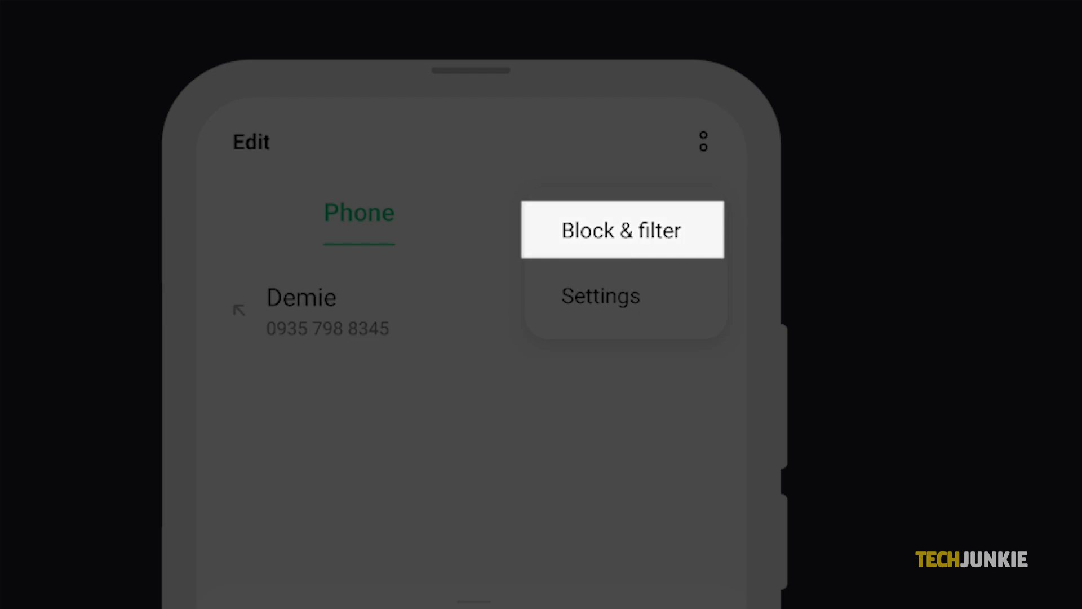
pyautogui.click(620, 229)
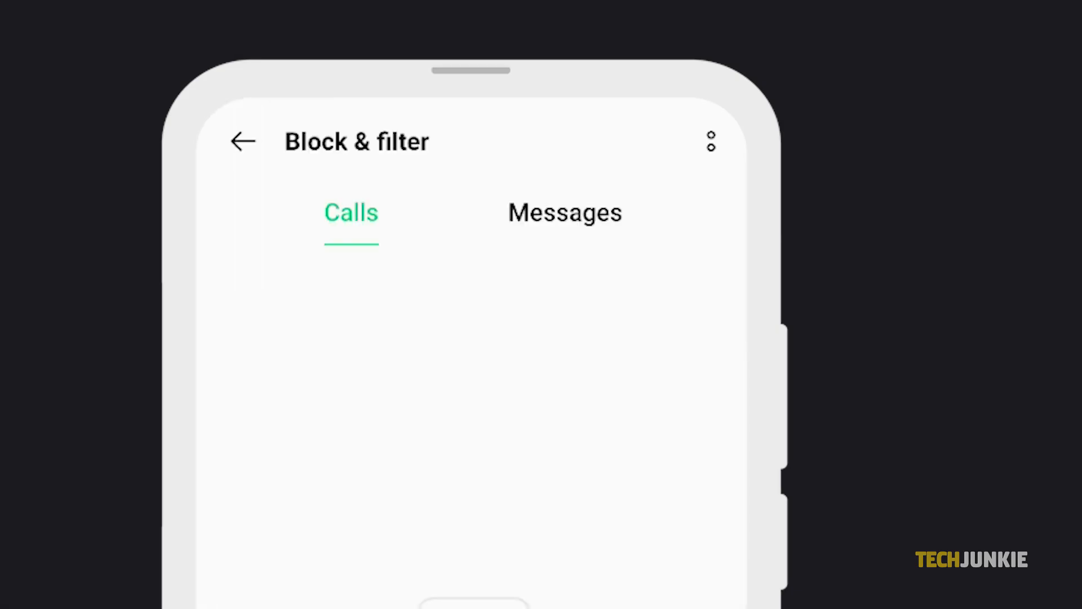
pyautogui.click(709, 142)
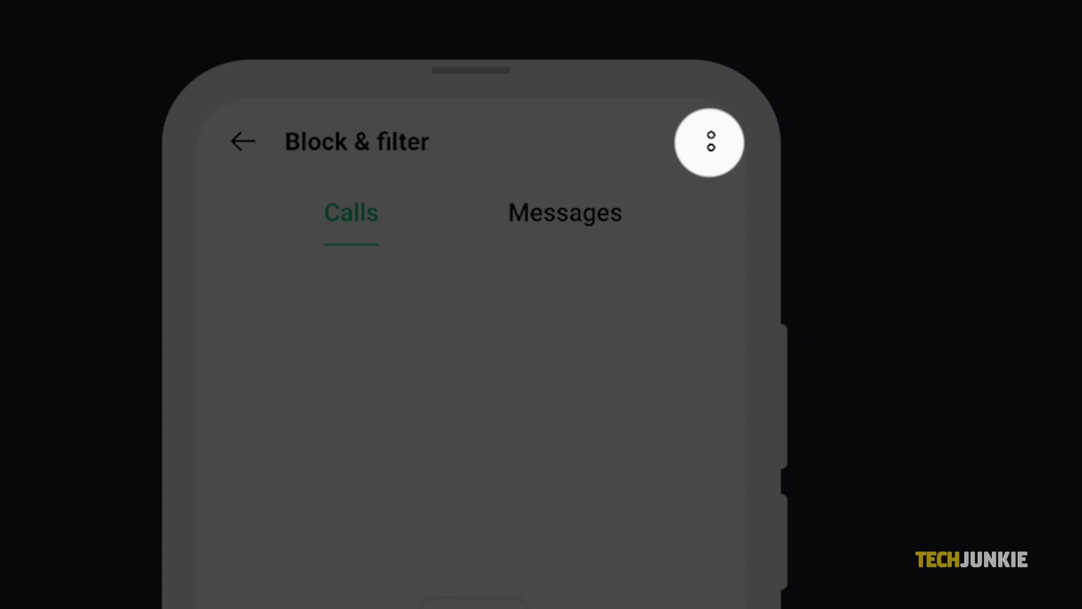
pyautogui.click(709, 142)
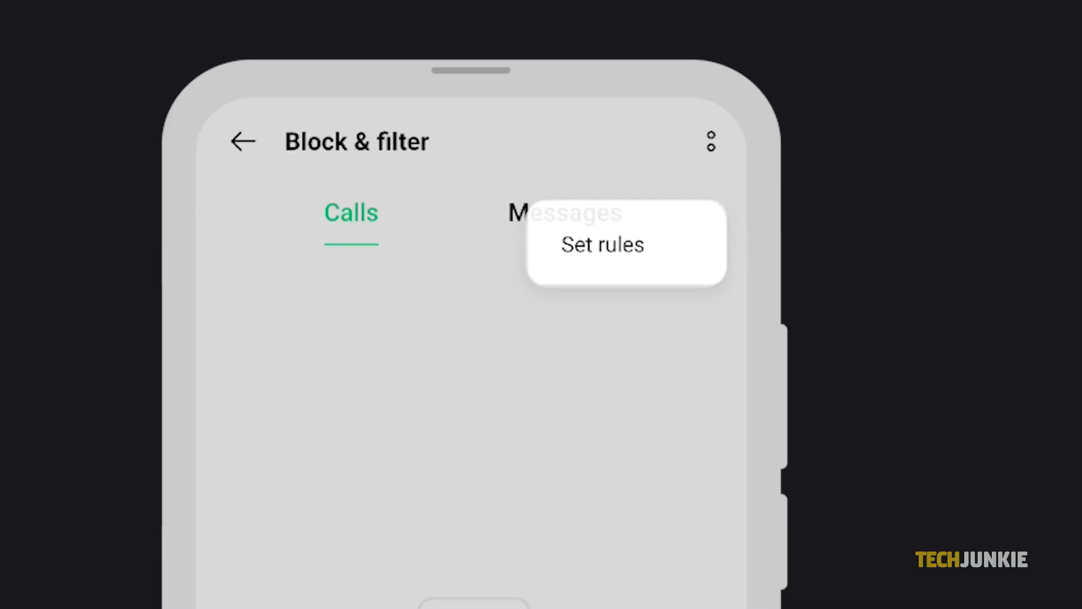
pyautogui.click(601, 245)
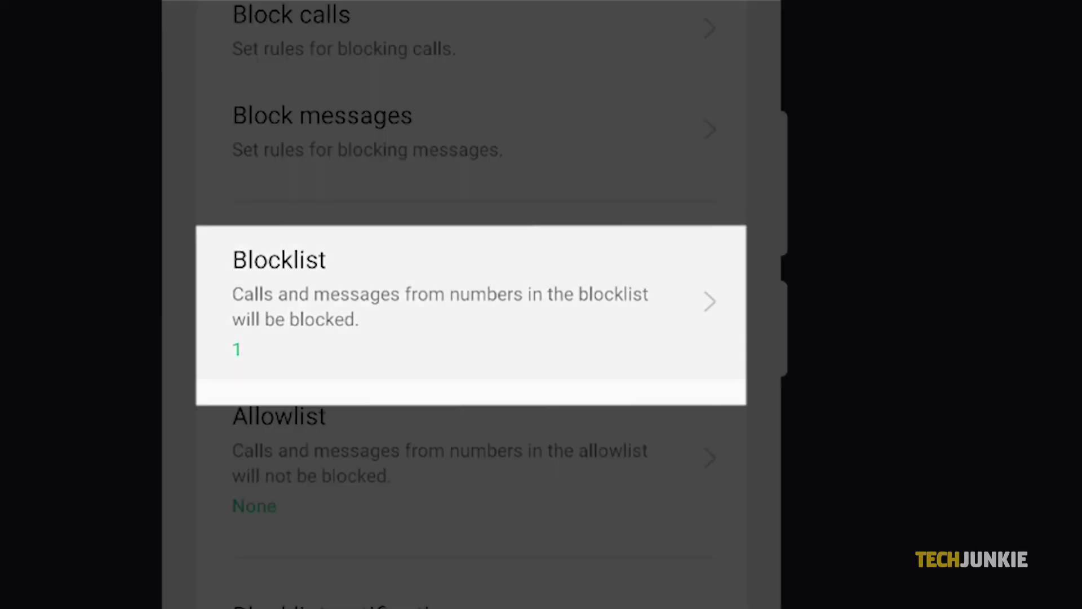
pyautogui.click(469, 301)
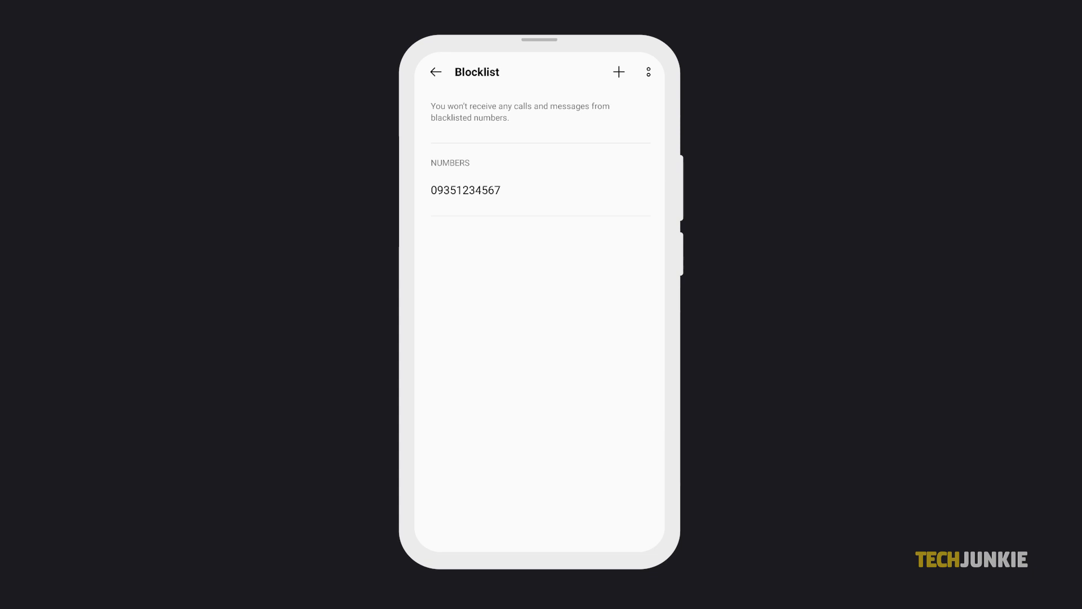